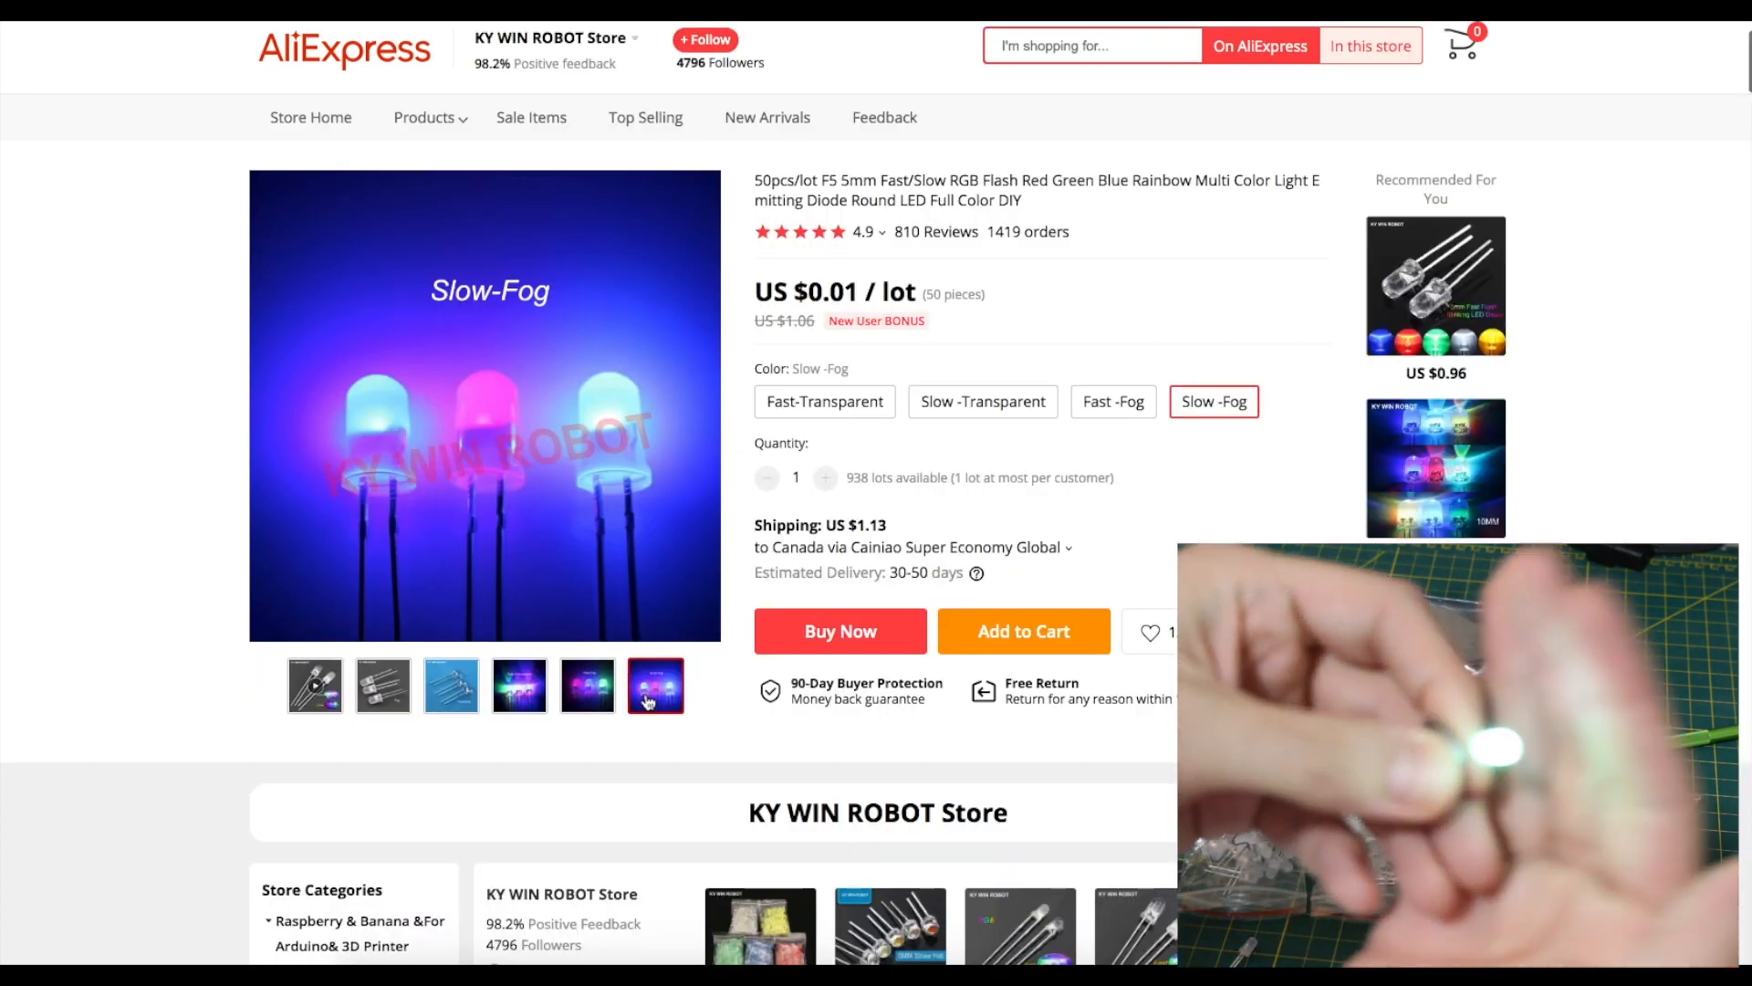
# Step: Show the RGB LED listing's first product photo with its Fast and Slow demo, then scroll down
pyautogui.click(315, 685)
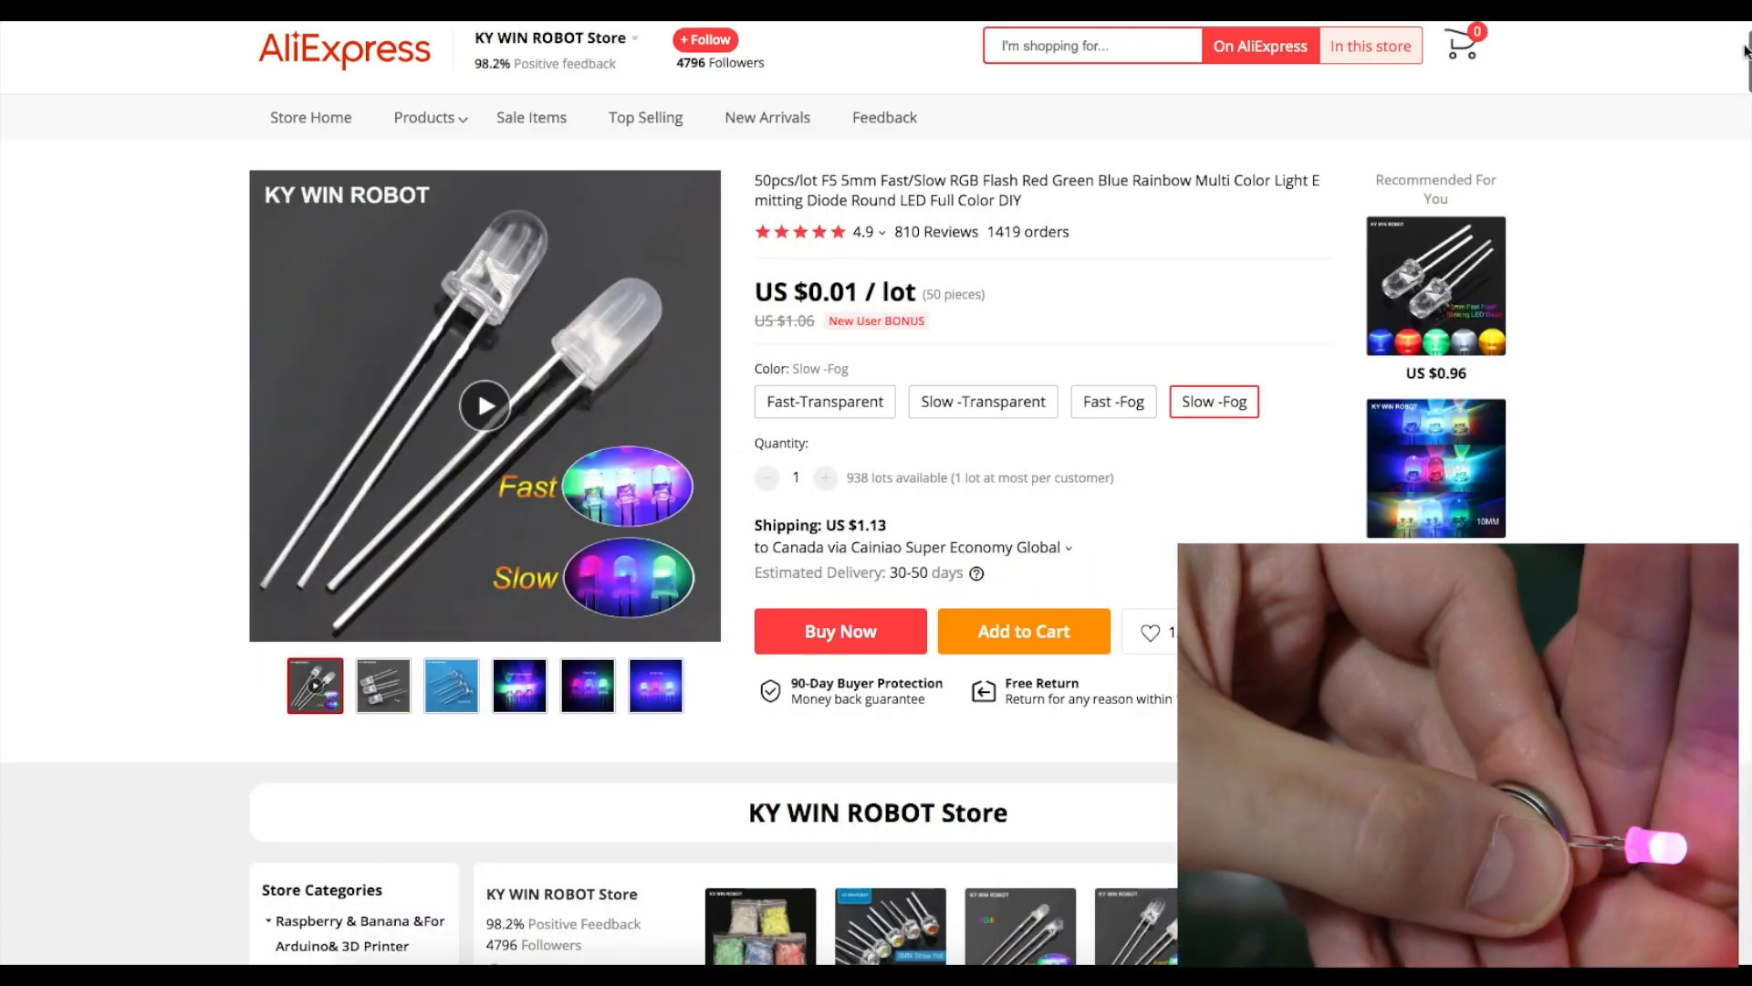
pyautogui.scroll(-3)
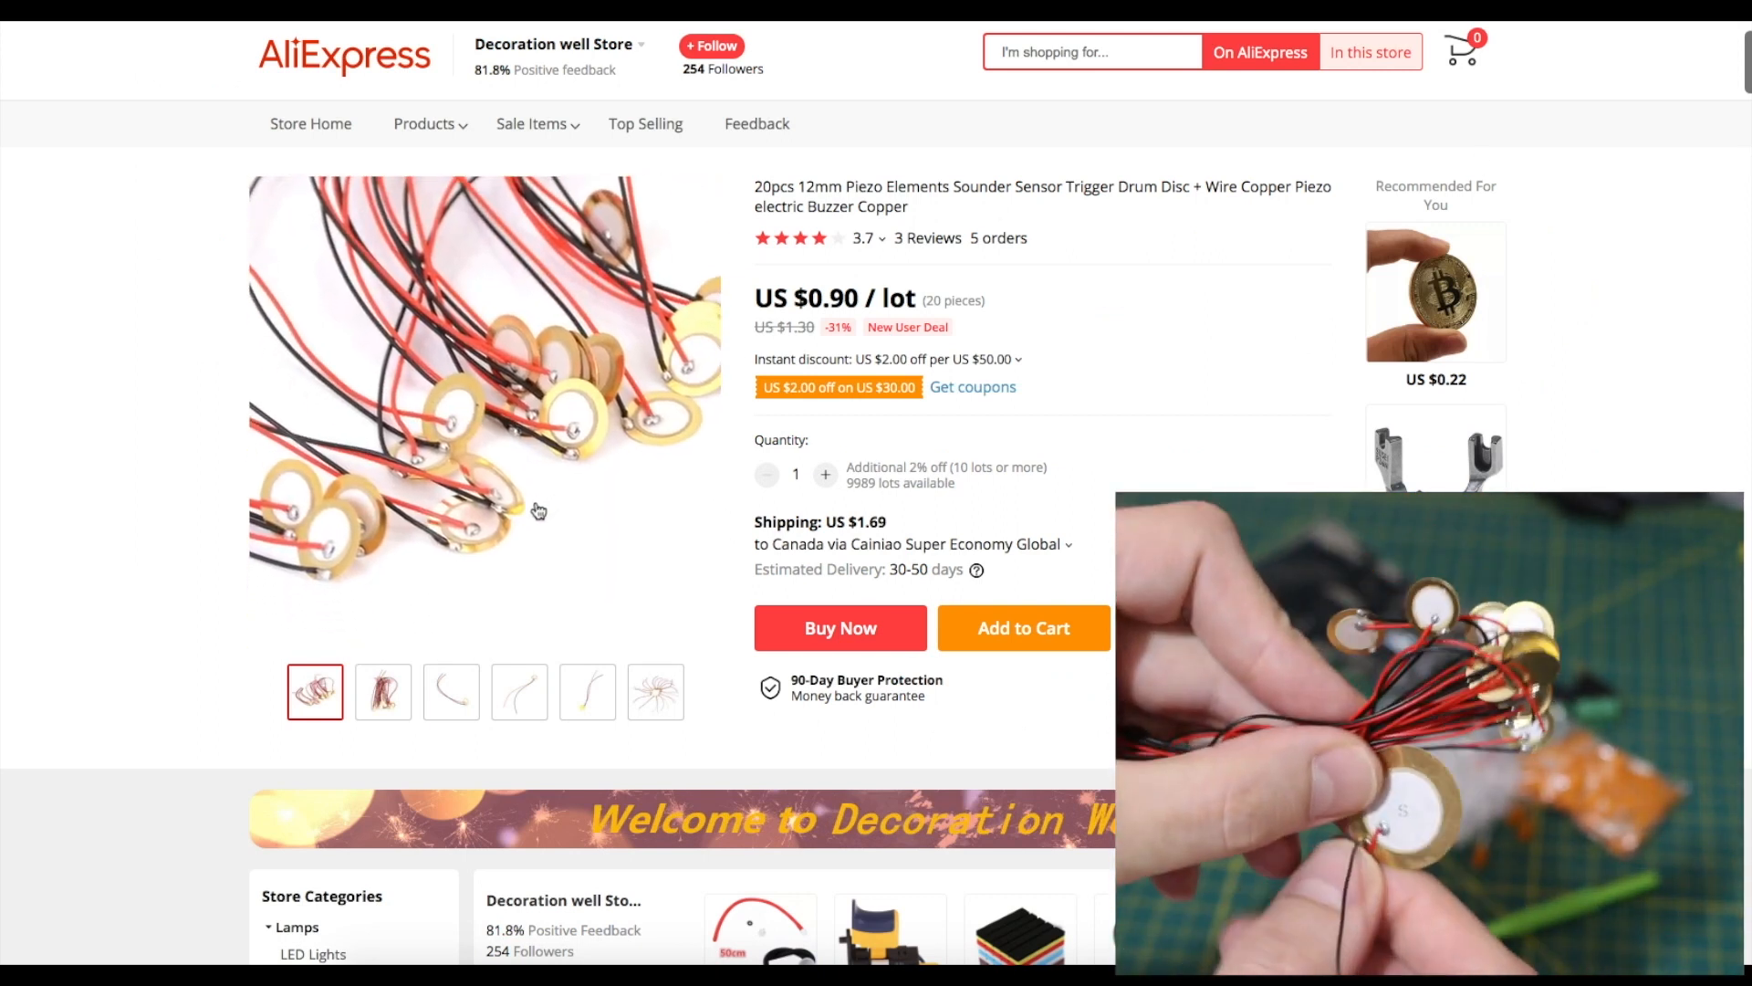
# Step: Scroll to the piezo listing's overview: 9 kHz resonance, 12mm copper plates, 7cm cables
pyautogui.scroll(-3)
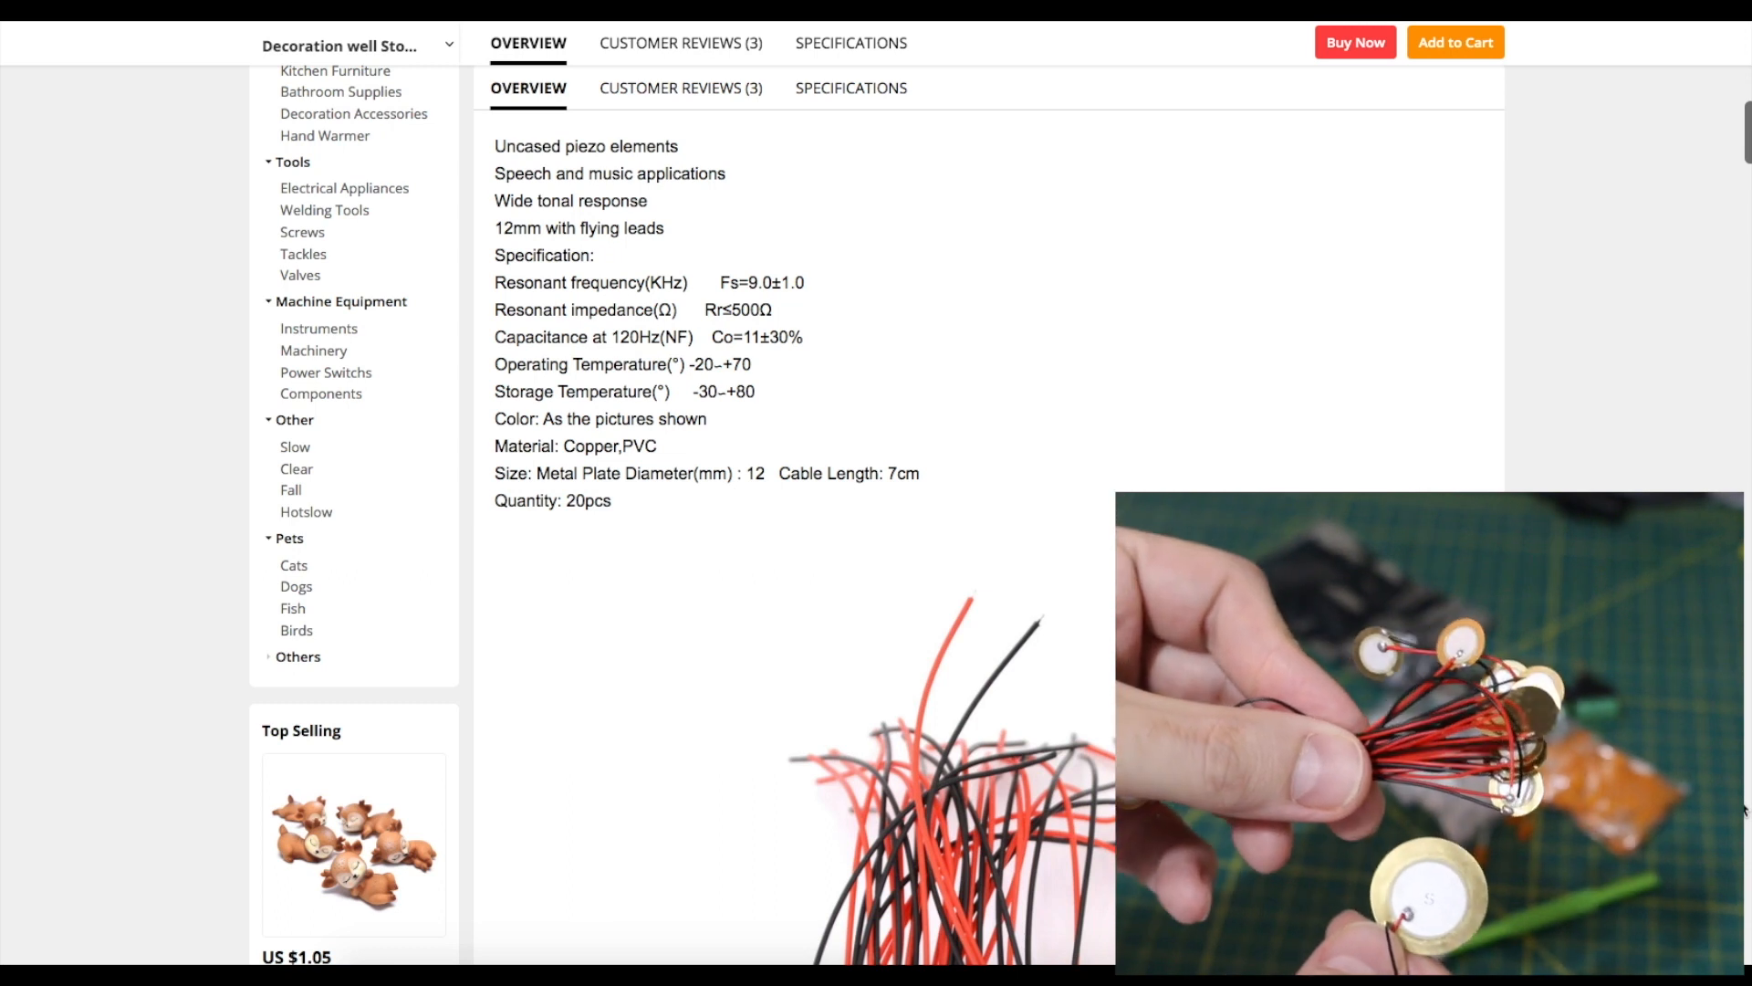